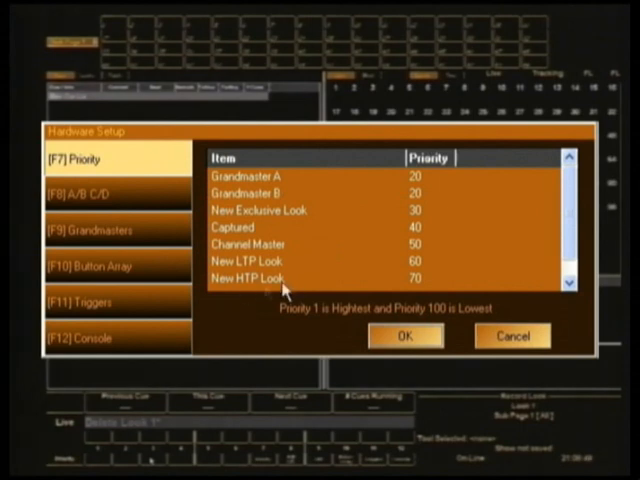
pyautogui.moveTo(204, 284)
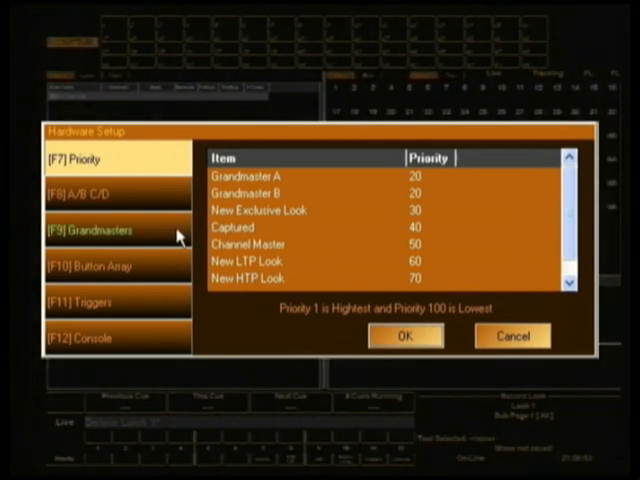
# Show the A/B C/D slider page and set the A/B slider to Cue List A/B Split Crossfader
pyautogui.click(84, 160)
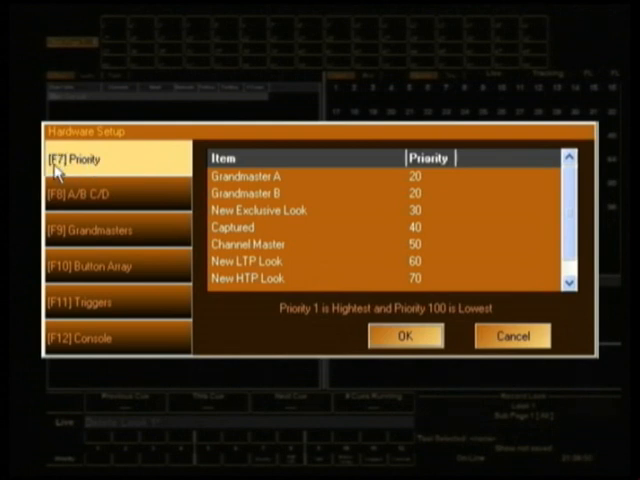
pyautogui.moveTo(116, 176)
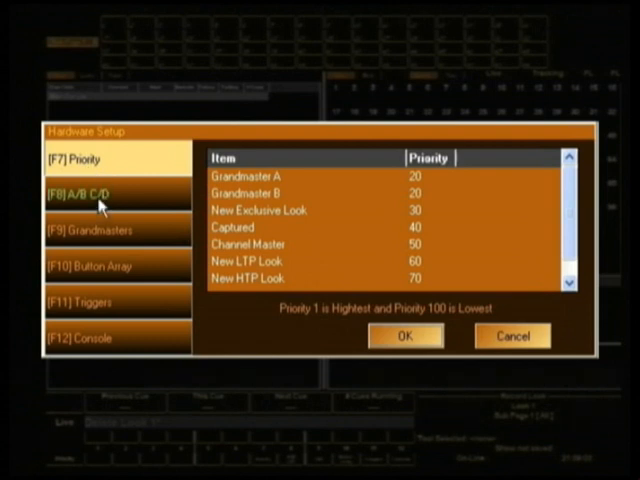
pyautogui.click(96, 194)
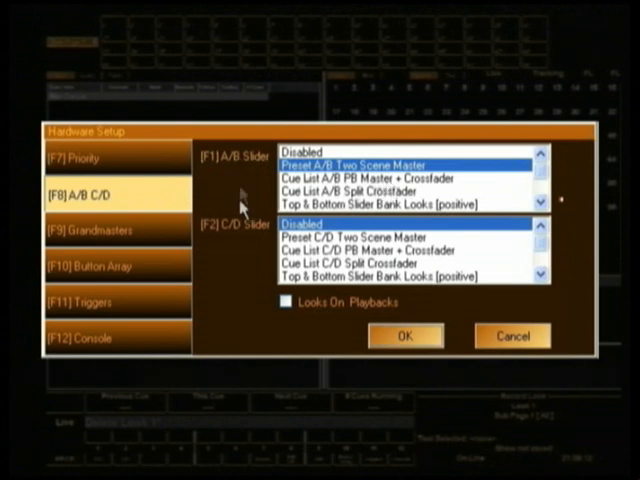
pyautogui.moveTo(258, 228)
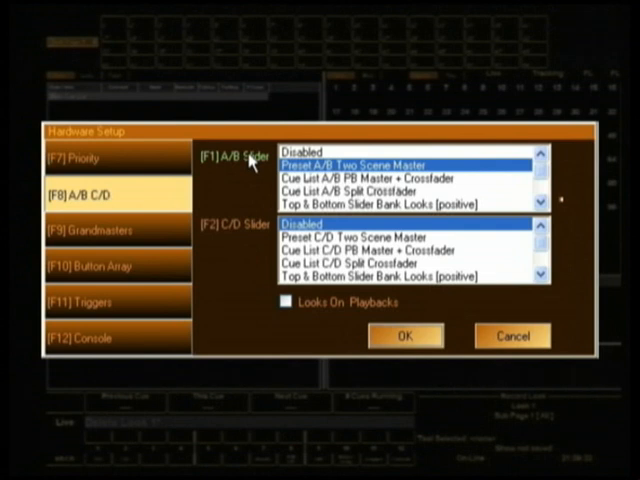
pyautogui.moveTo(260, 164)
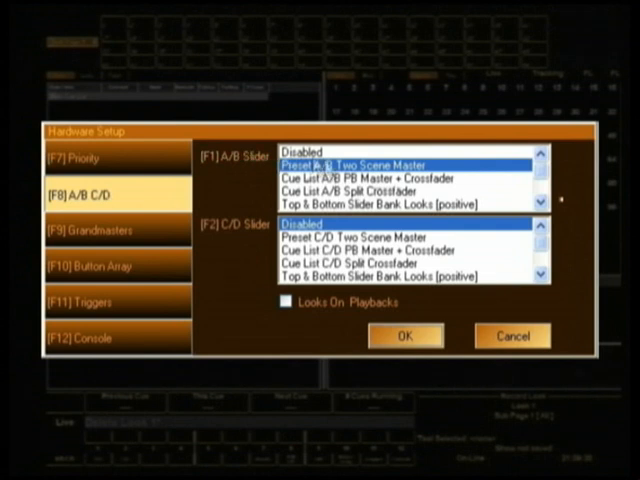
pyautogui.click(360, 192)
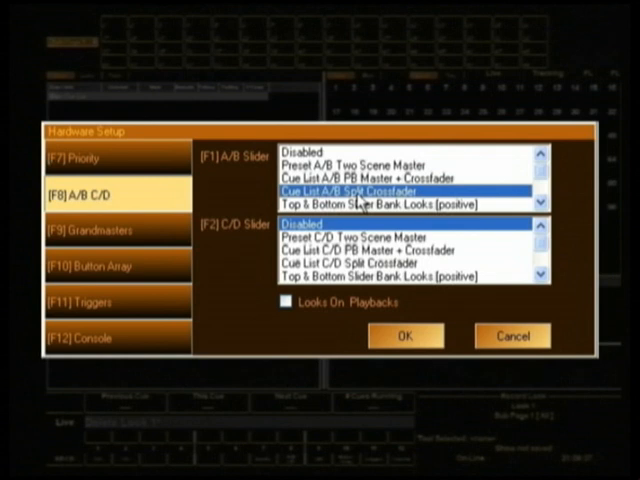
pyautogui.moveTo(484, 200)
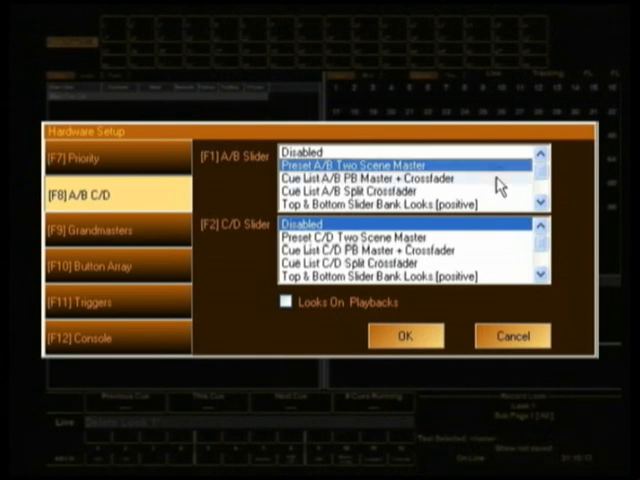
# Choose 'Cue List A/B PB Master + Crossfader' for the A/B slider and browse the remaining options
pyautogui.click(410, 178)
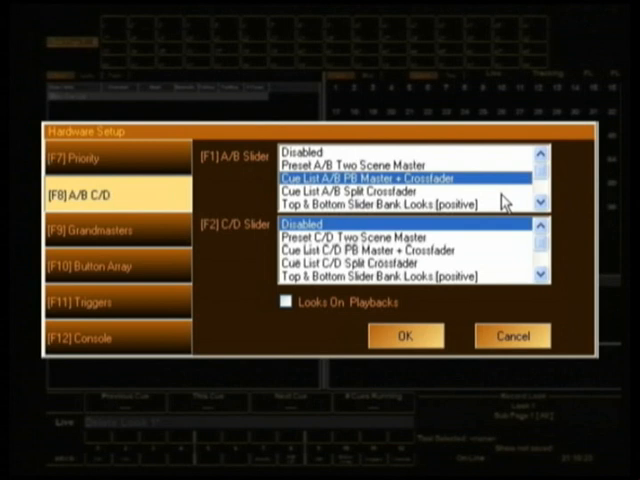
pyautogui.moveTo(508, 196)
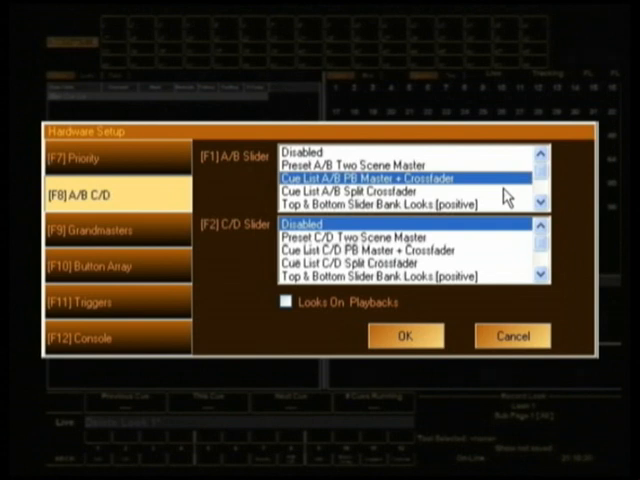
pyautogui.click(390, 190)
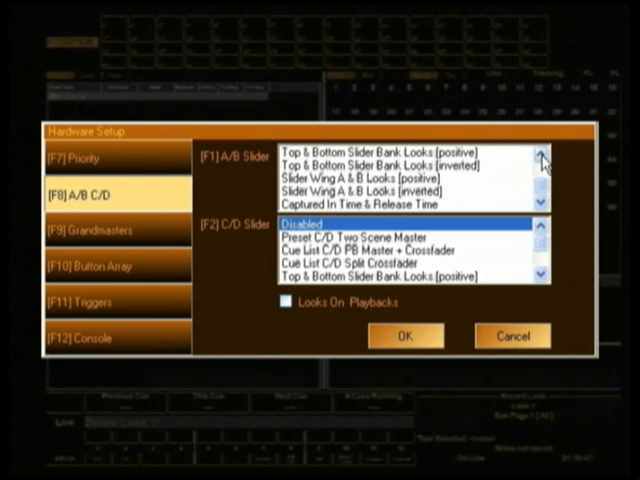
# Return the A/B slider to Cue List A/B Split Crossfader, leaving C/D Disabled
pyautogui.click(538, 160)
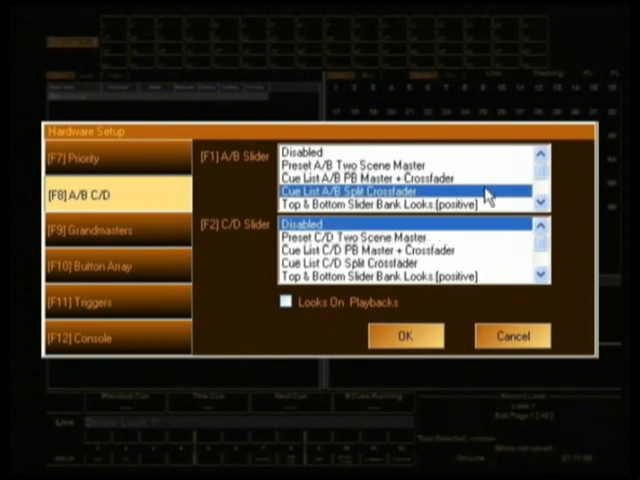
pyautogui.moveTo(480, 288)
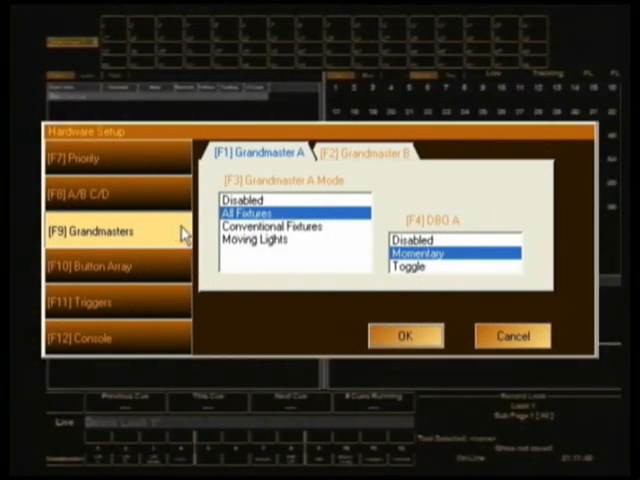
# Set Grandmaster A Mode to Disabled, then move to the Button Array page showing Bank A
pyautogui.click(258, 200)
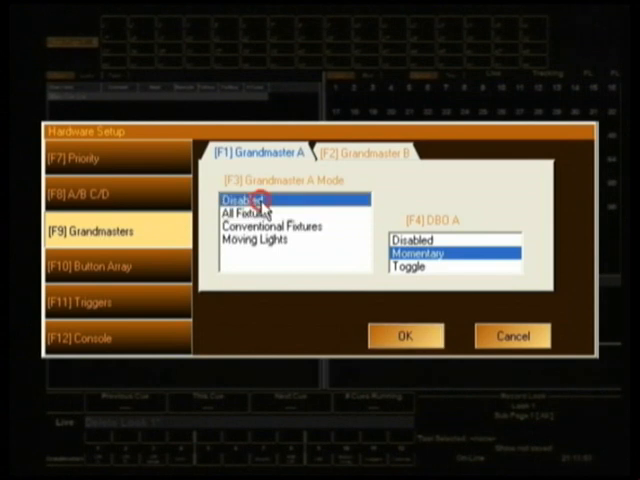
pyautogui.click(364, 152)
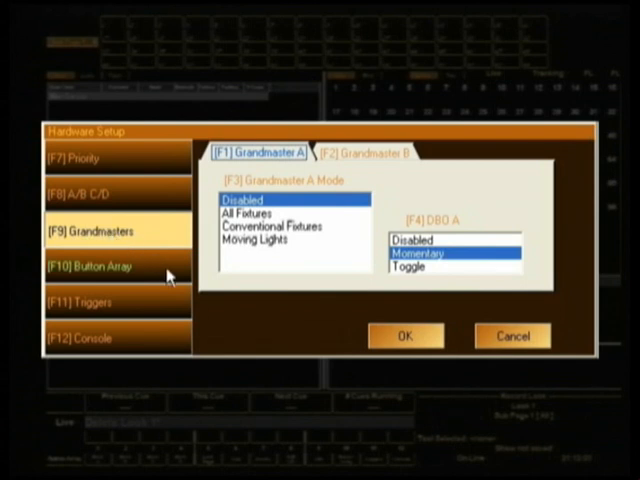
pyautogui.click(96, 268)
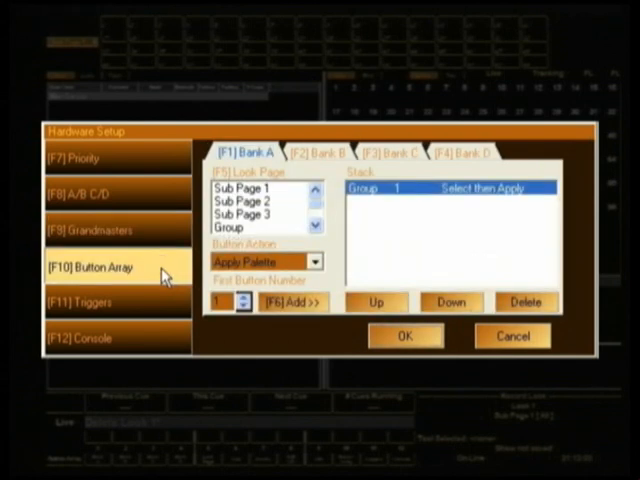
# Glance at button Bank B and back to Bank A, pass the trigger macros, and land on the Console page
pyautogui.click(316, 152)
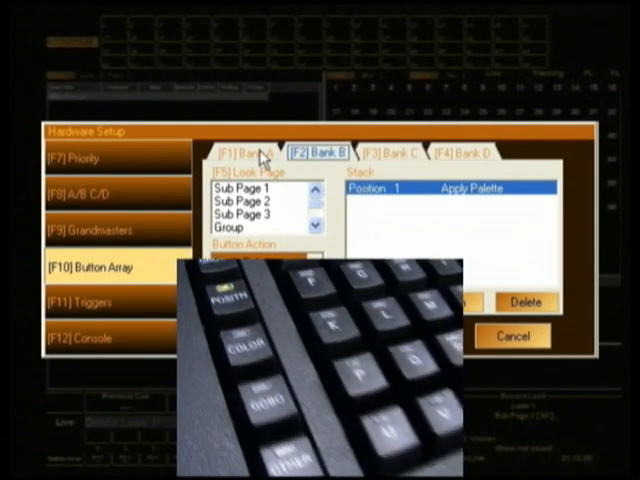
pyautogui.click(240, 152)
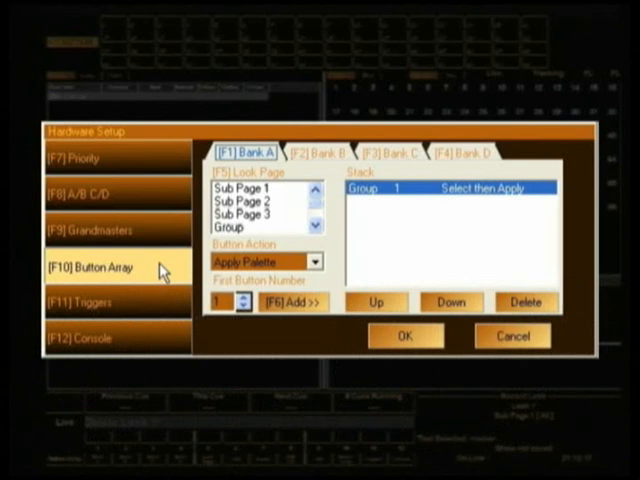
pyautogui.click(92, 304)
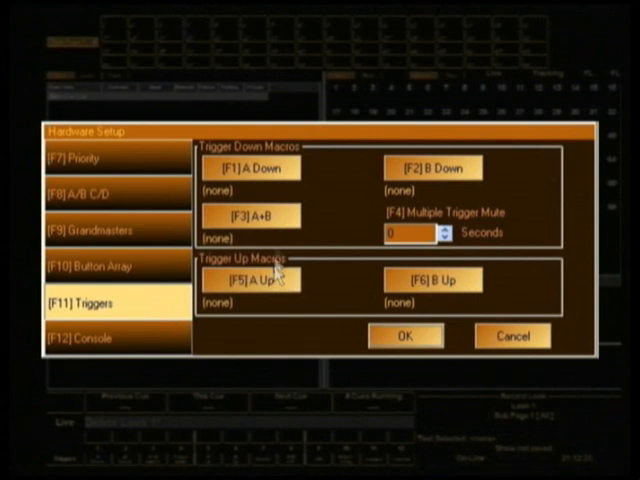
pyautogui.click(256, 216)
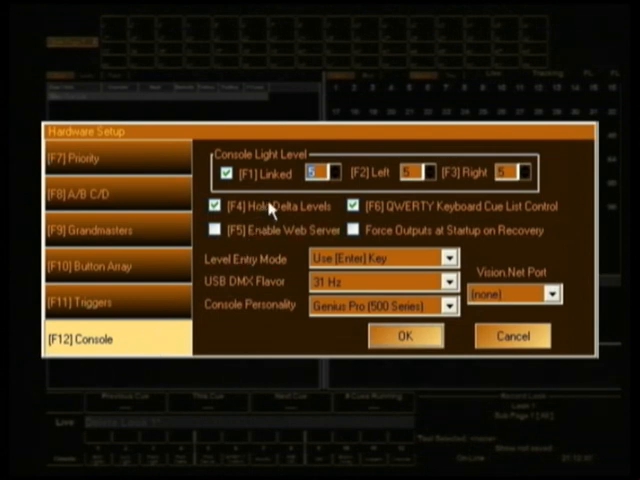
pyautogui.moveTo(332, 218)
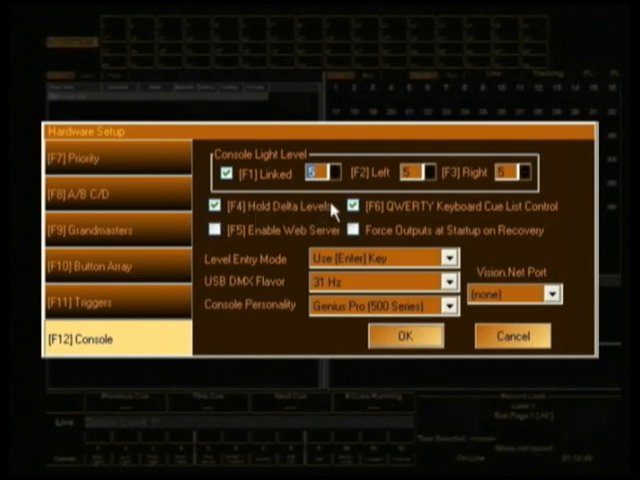
pyautogui.moveTo(328, 222)
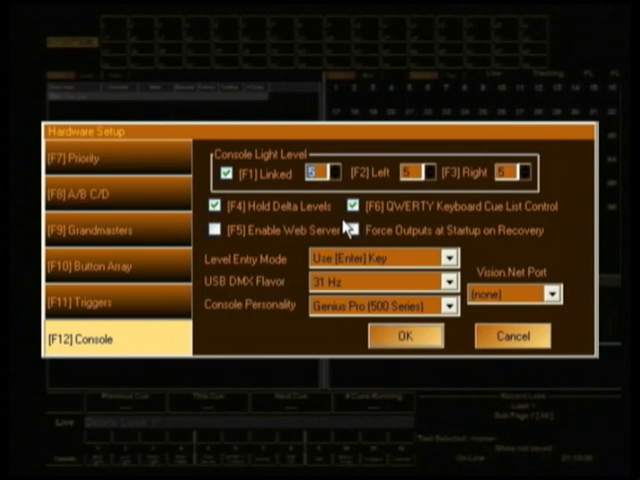
pyautogui.moveTo(344, 228)
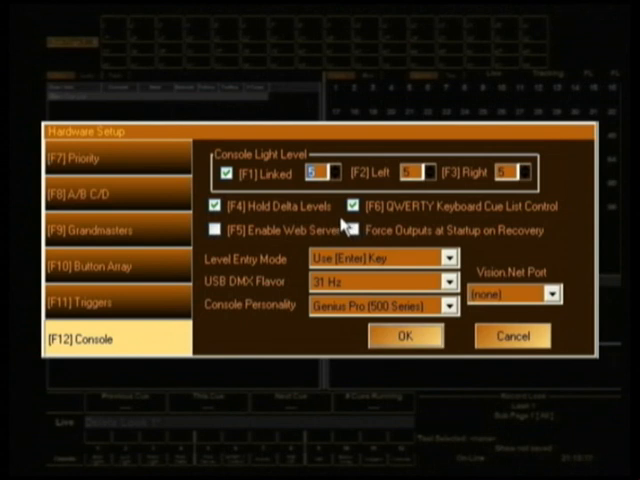
pyautogui.click(216, 206)
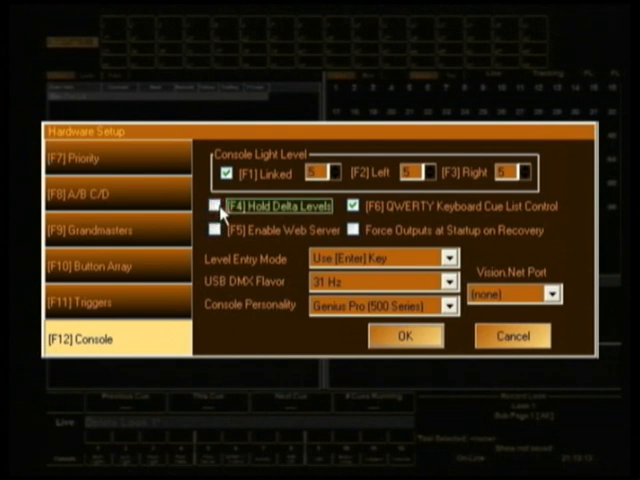
pyautogui.click(212, 208)
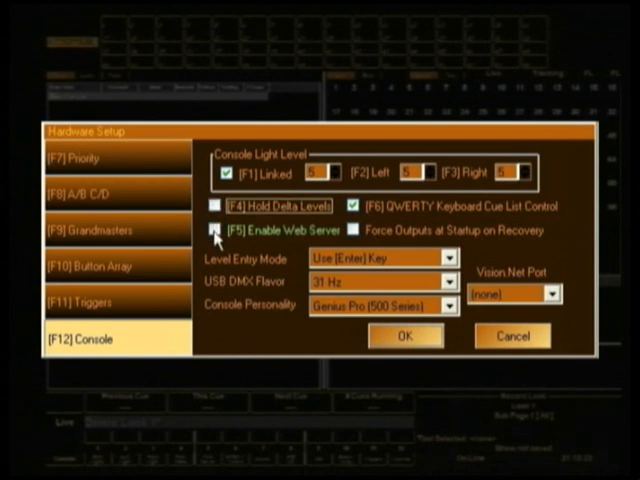
pyautogui.click(212, 228)
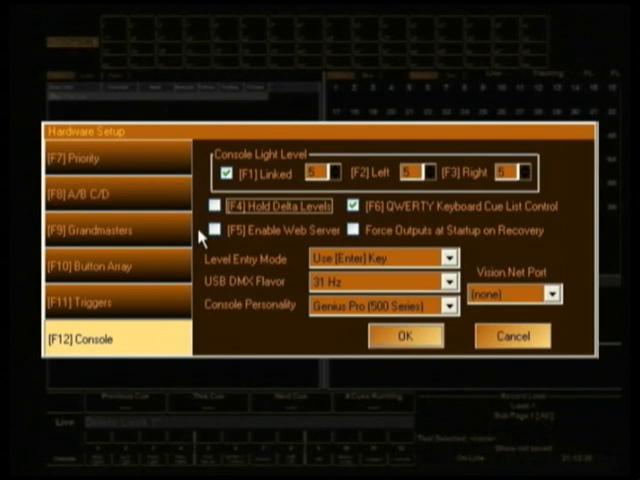
pyautogui.click(214, 204)
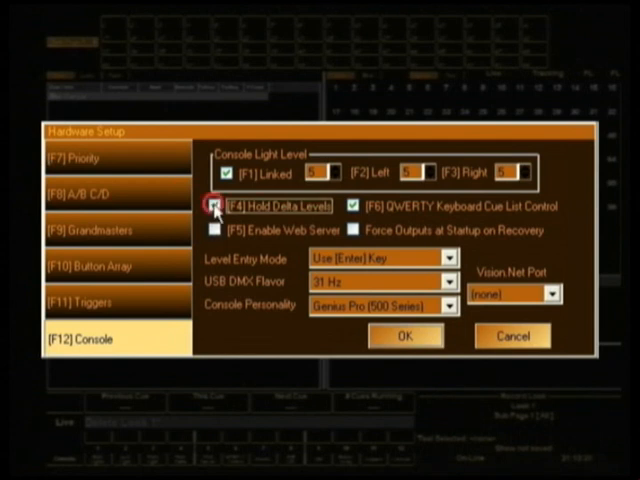
pyautogui.click(216, 204)
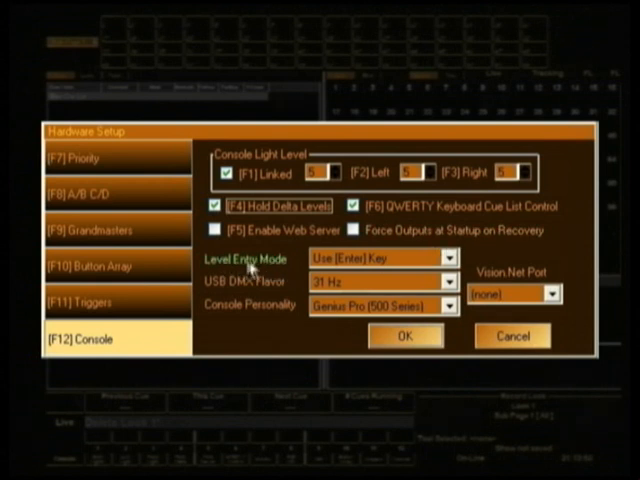
pyautogui.click(440, 256)
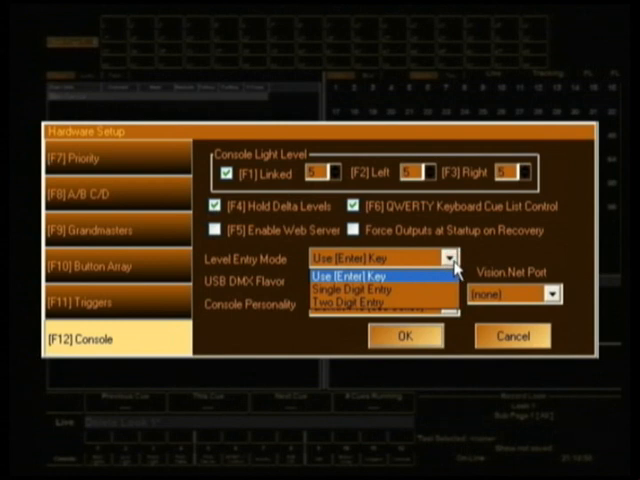
pyautogui.moveTo(370, 300)
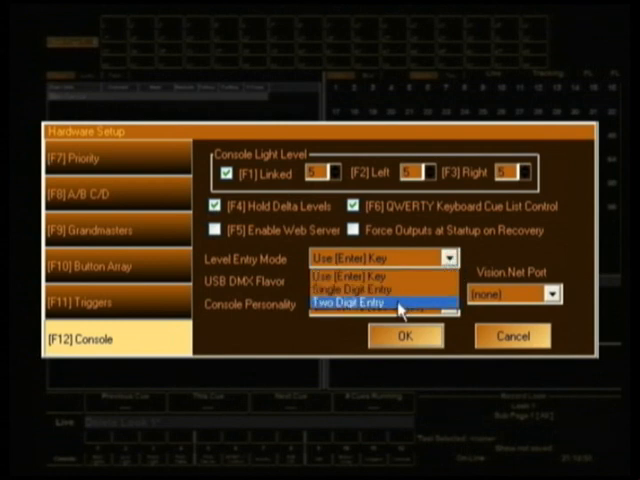
pyautogui.moveTo(380, 288)
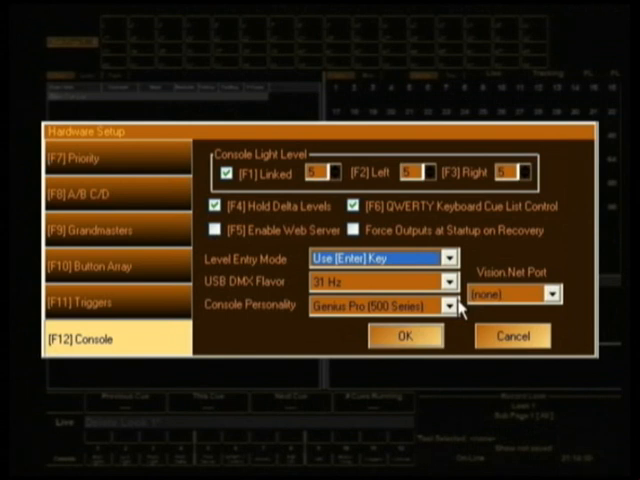
pyautogui.moveTo(460, 310)
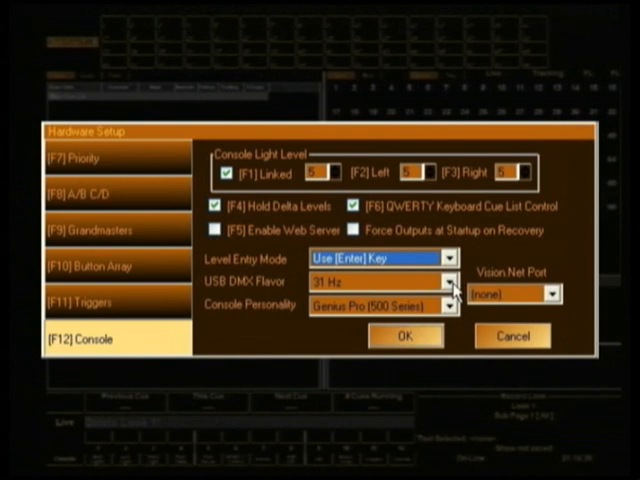
pyautogui.click(444, 280)
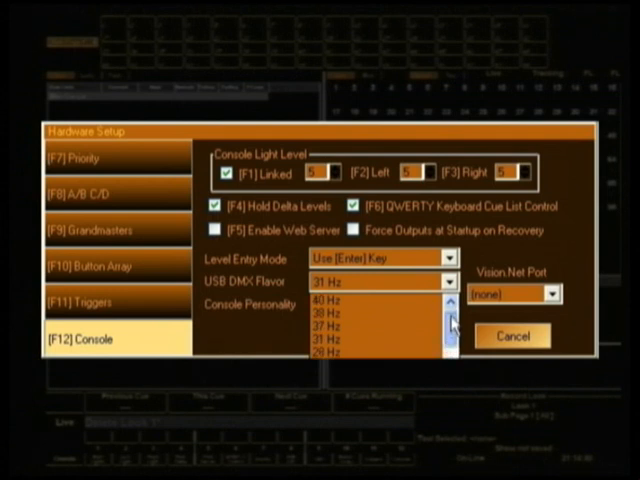
pyautogui.scroll(-3)
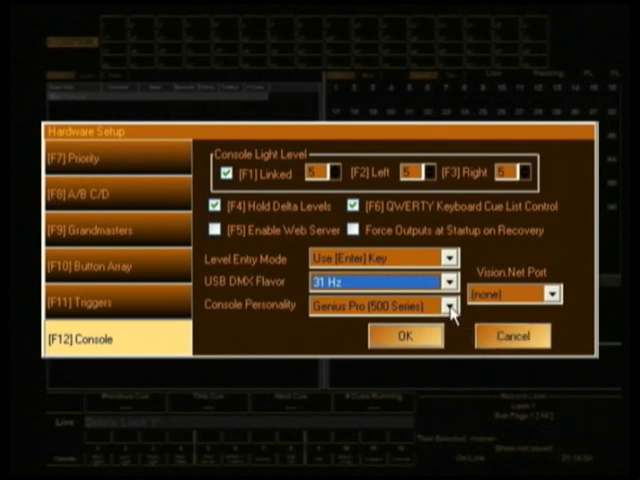
pyautogui.click(448, 306)
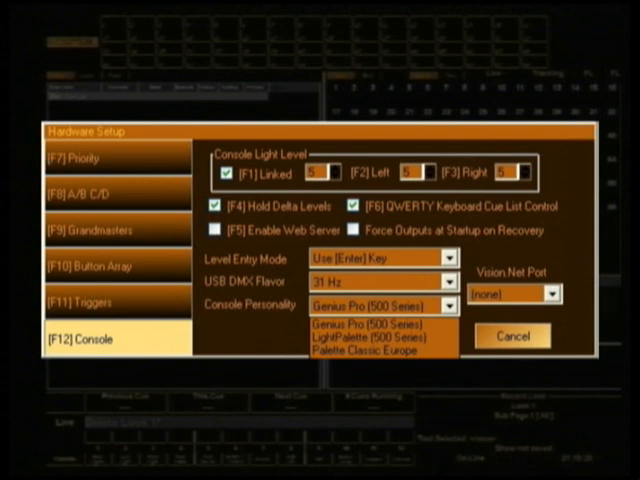
pyautogui.click(378, 332)
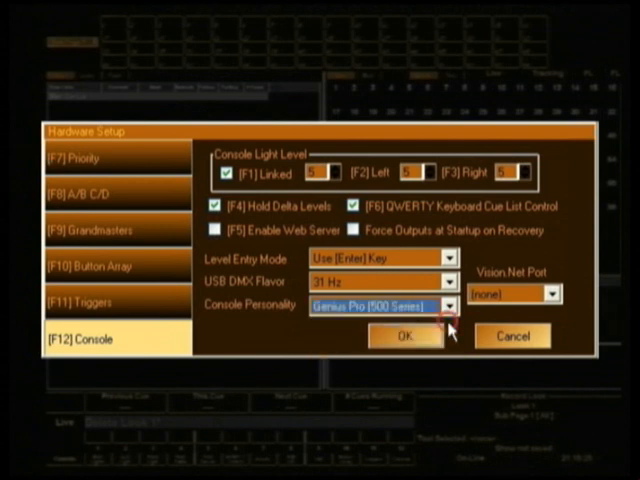